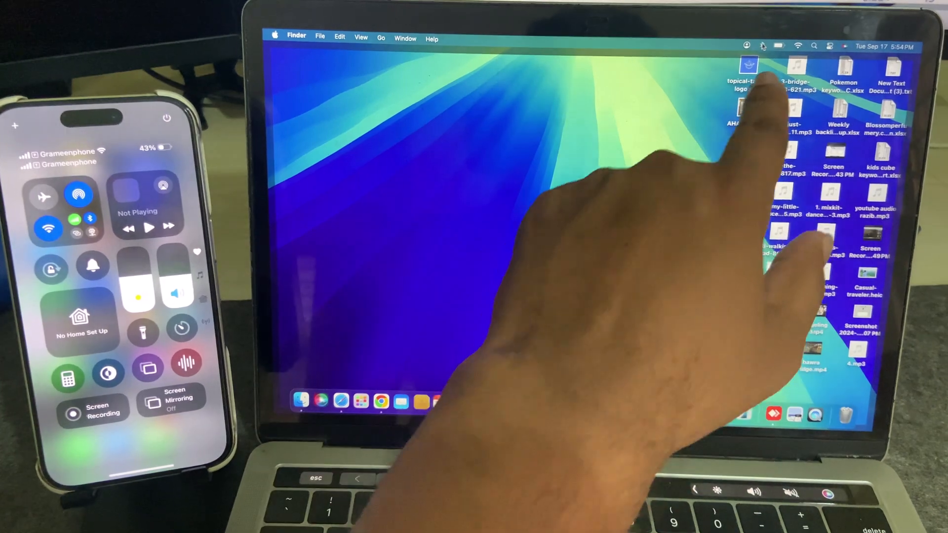
Confirm Bluetooth is on, then search Launchpad for 'm' to find iPhone Mirroring.
click(762, 46)
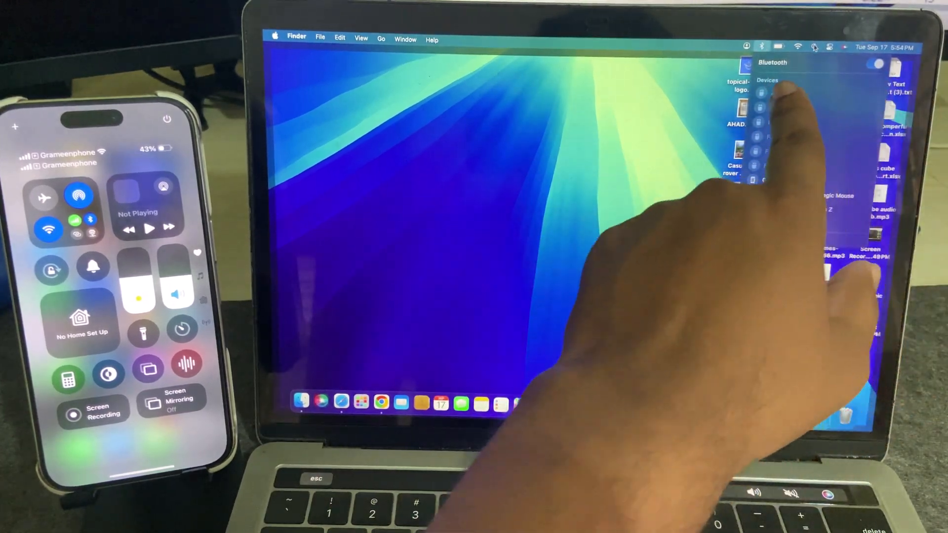
click(798, 46)
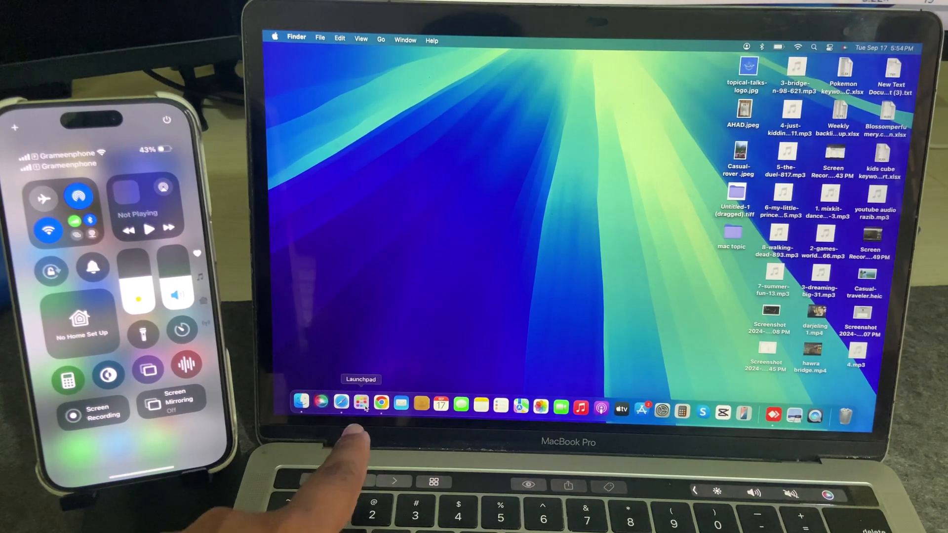
click(360, 402)
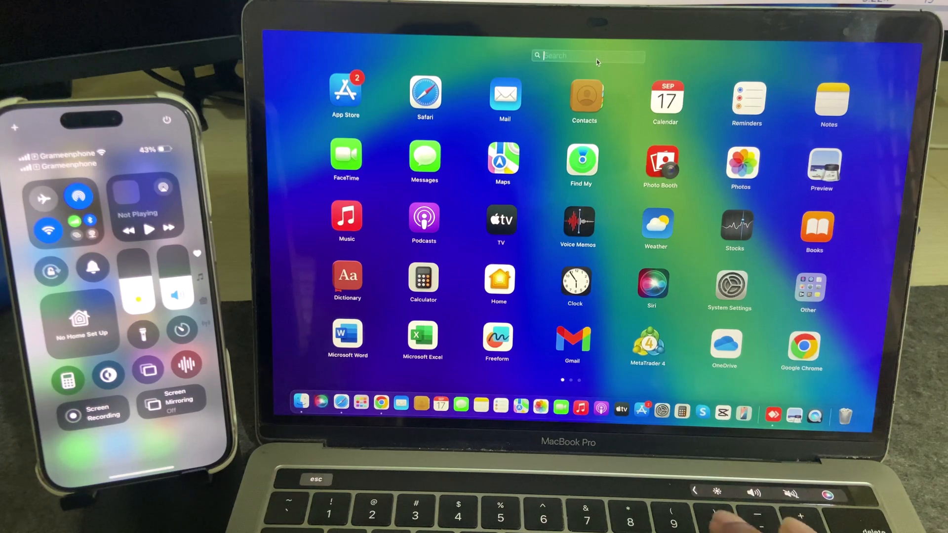
text(m)
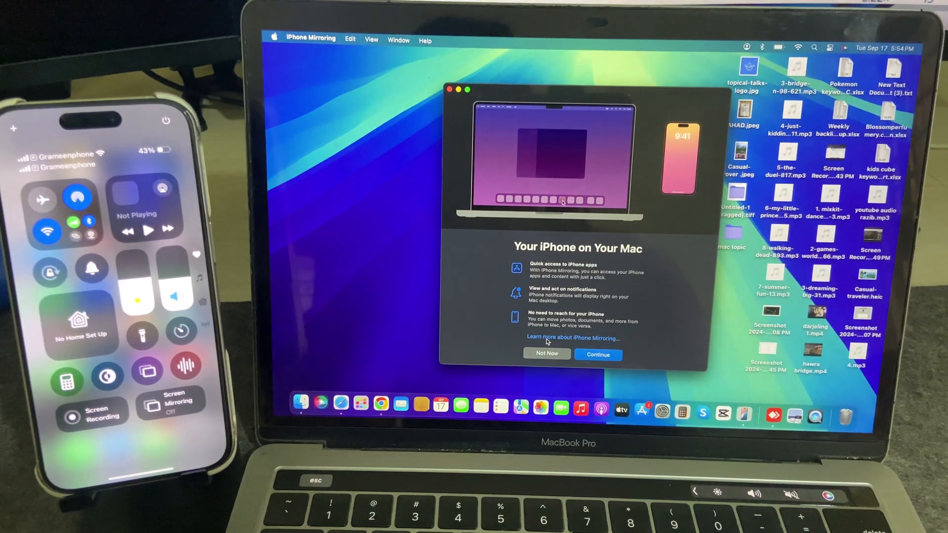
Continue past the welcome screen and retry after the Unable to Connect error.
click(597, 354)
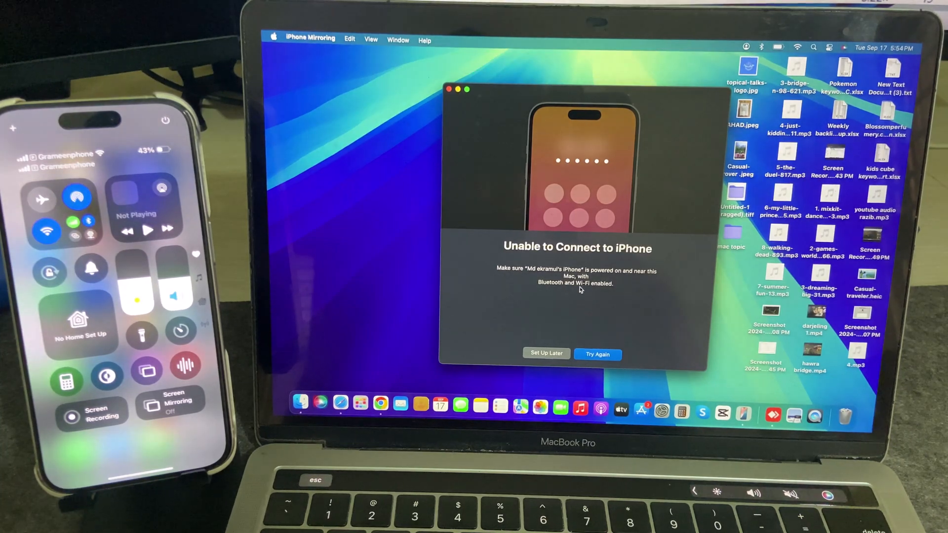
mouse_move(600, 294)
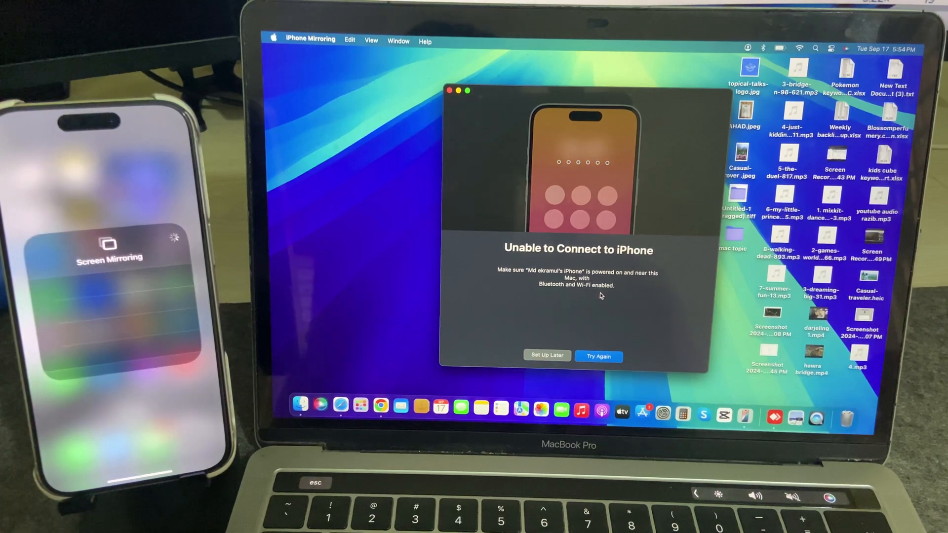
click(598, 355)
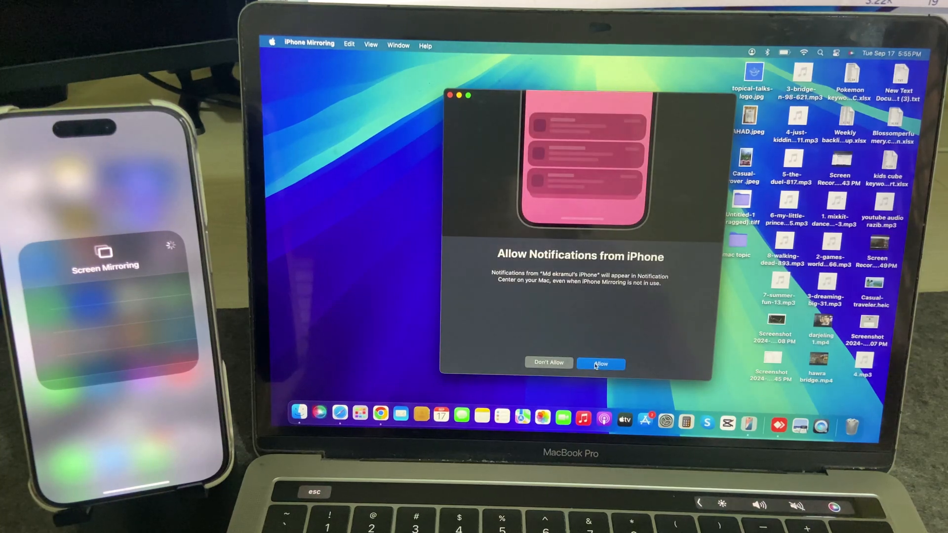
Allow iPhone notifications on the Mac and complete setup with Get Started.
click(600, 362)
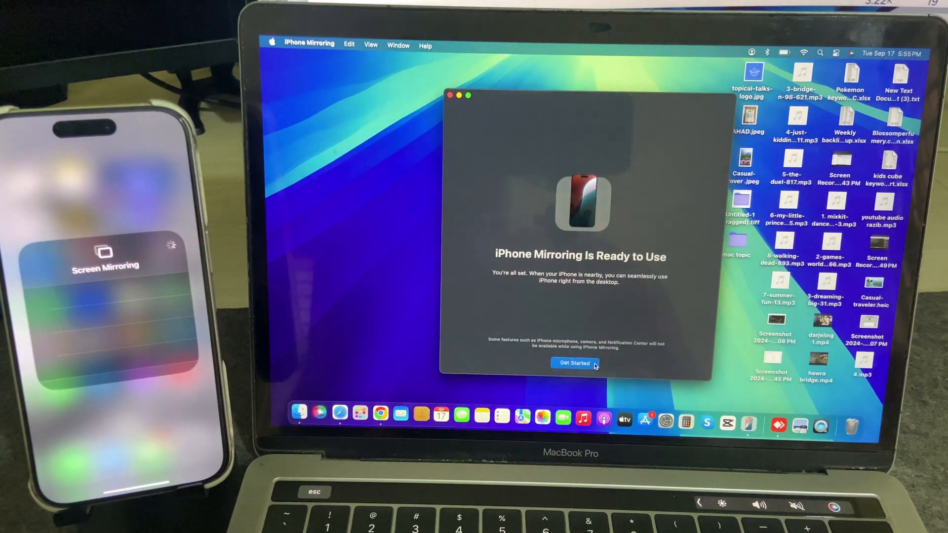
click(573, 362)
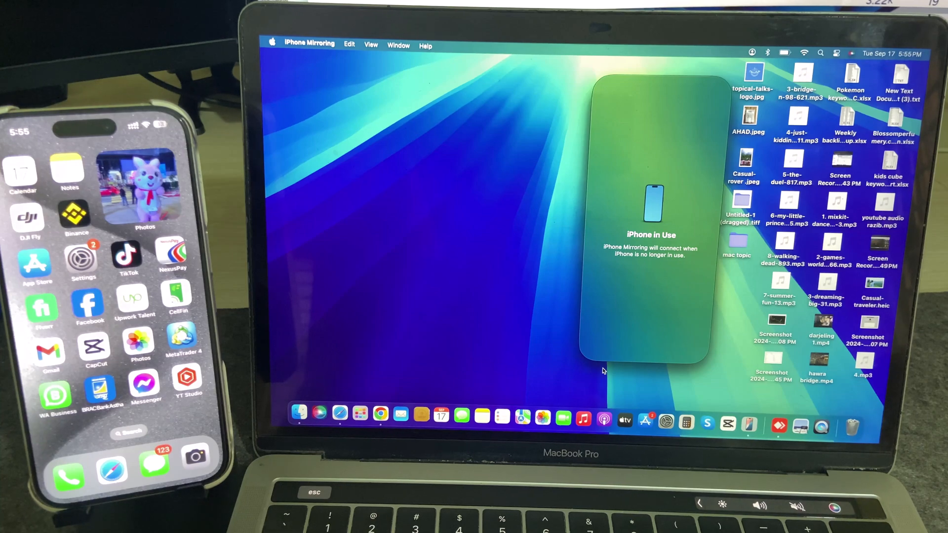
mouse_move(606, 370)
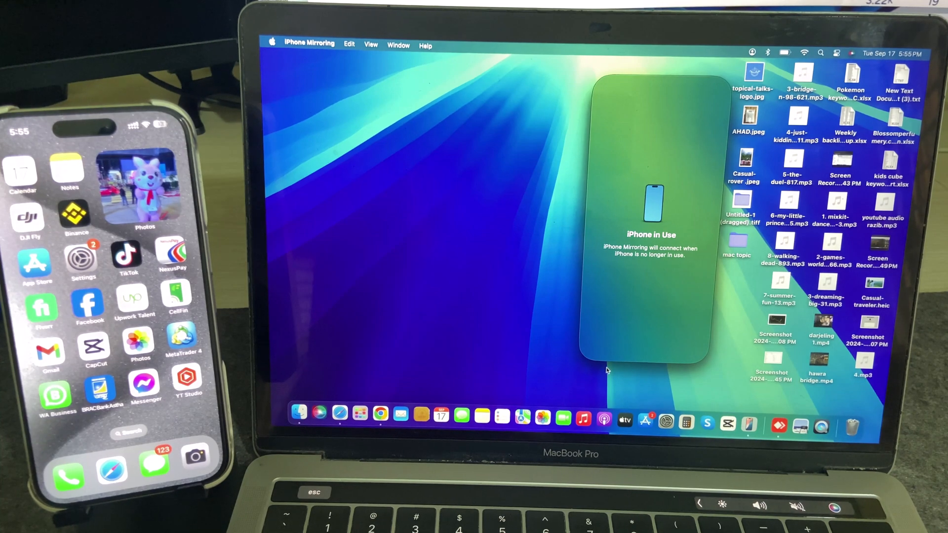
mouse_move(643, 274)
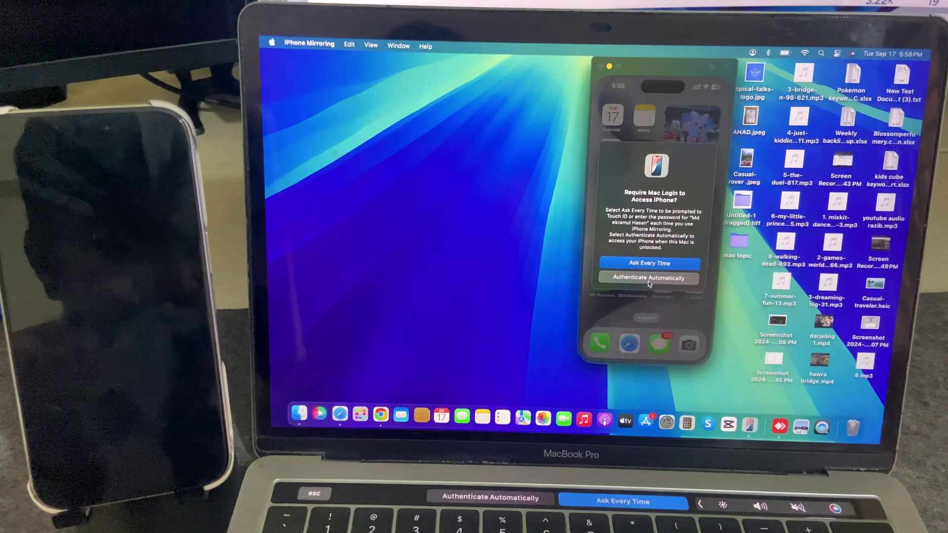
Choose Authenticate Automatically and approve it with the Mac password.
click(648, 277)
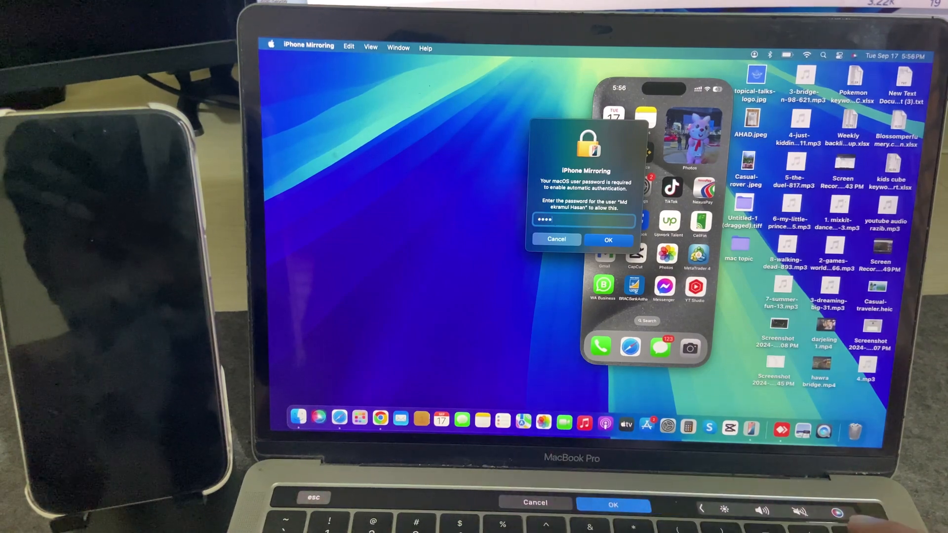
click(608, 240)
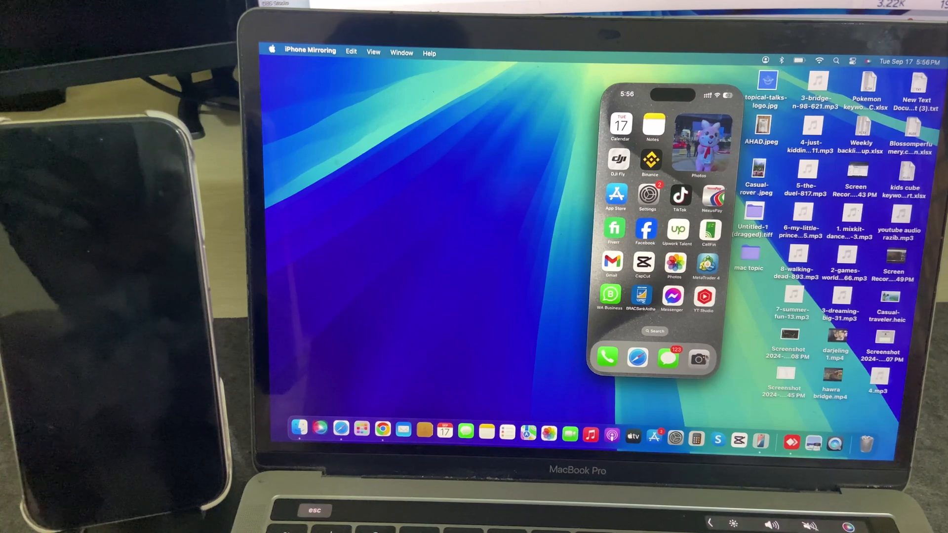
Open the iPhone Camera from the mirrored dock, then exit it.
click(700, 358)
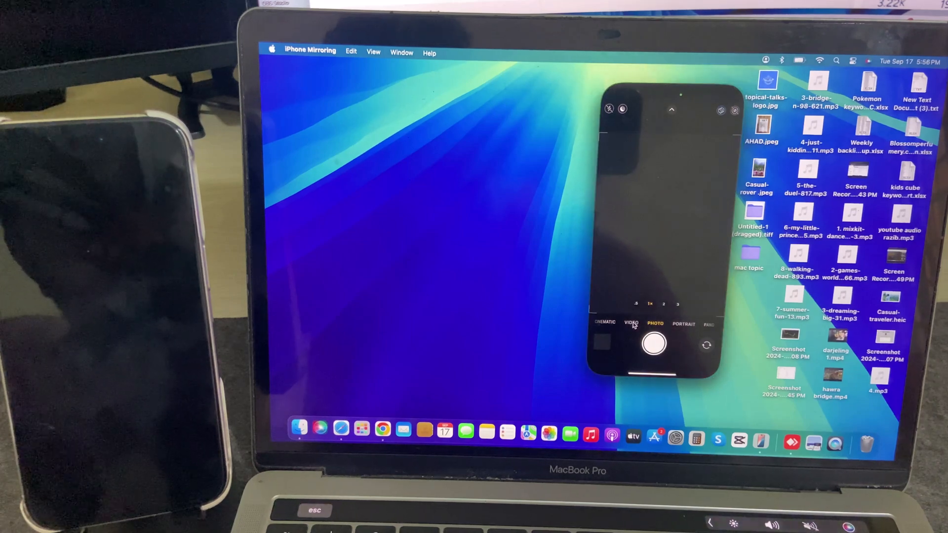
click(632, 324)
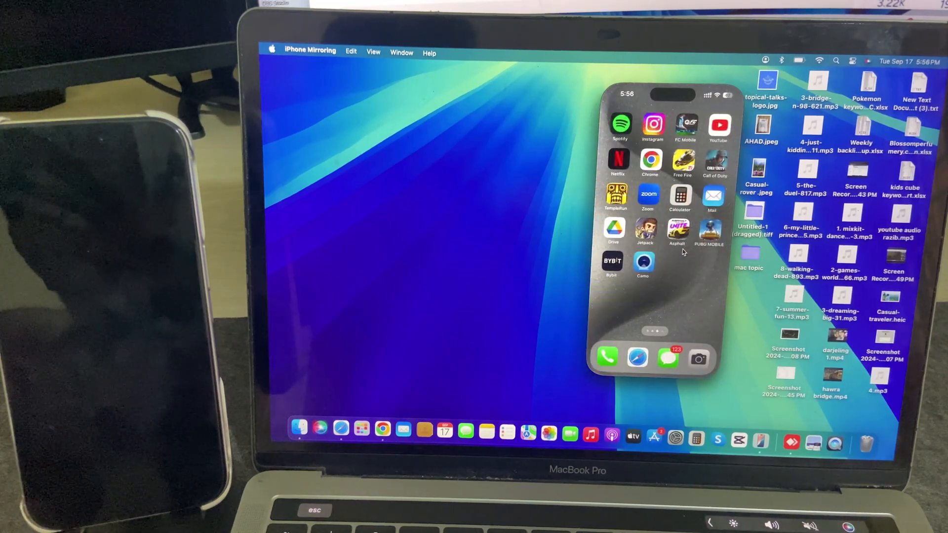
Launch FC Mobile from the mirrored iPhone home screen.
click(653, 124)
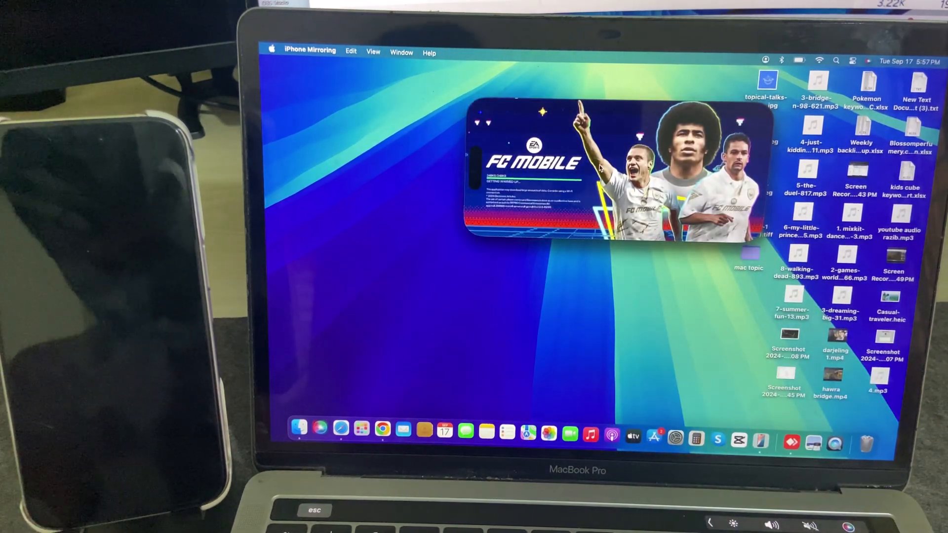
mouse_move(538, 100)
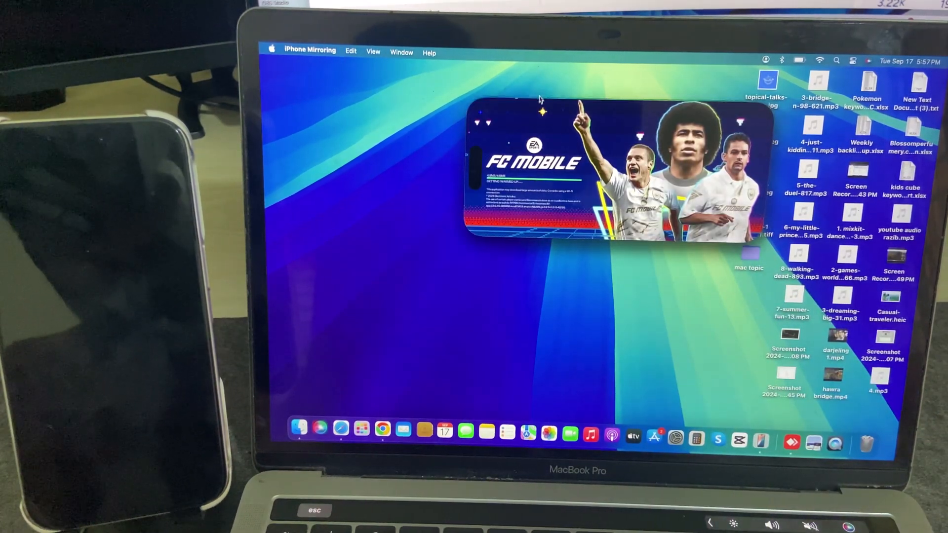